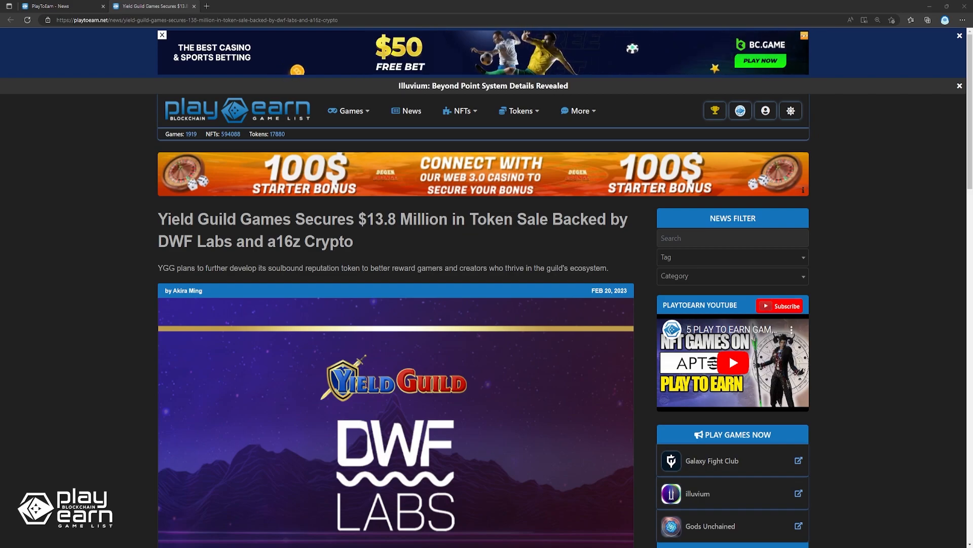
# Scroll through the Yield Guild Games $13.8 million token sale article to the Related News section.
pyautogui.scroll(-3)
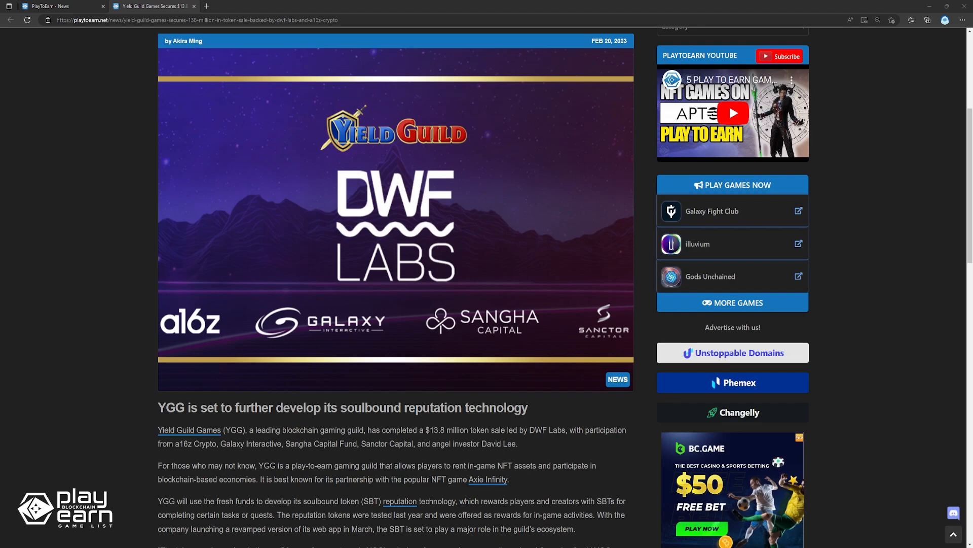
pyautogui.scroll(-3)
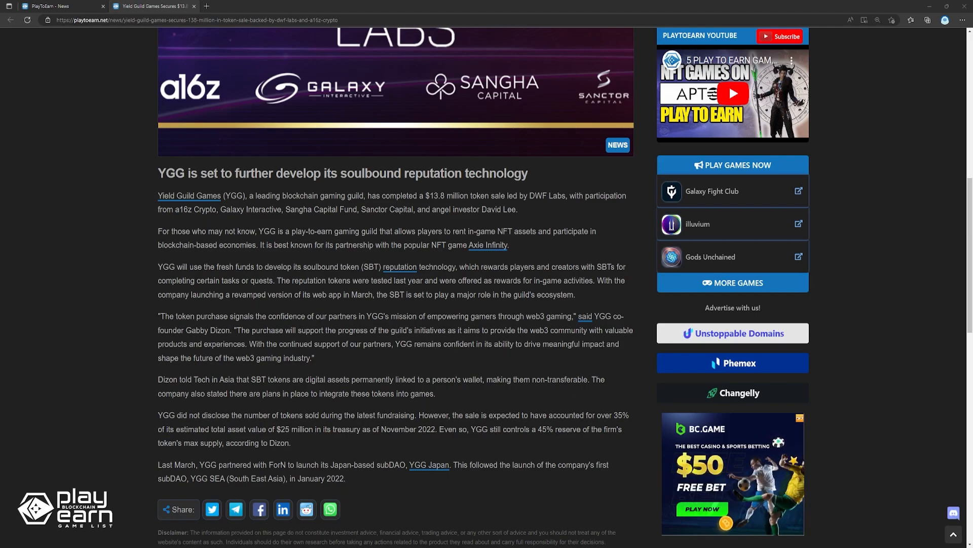
pyautogui.scroll(-3)
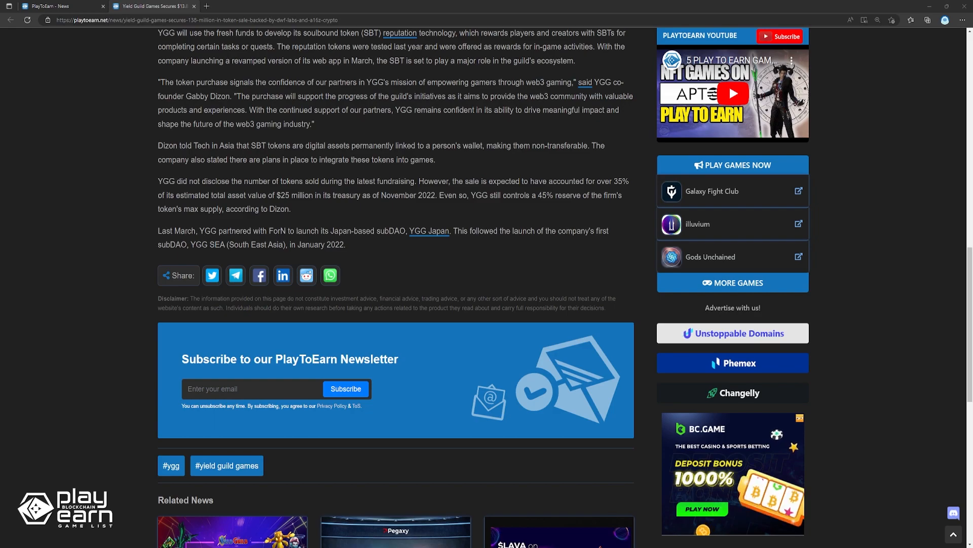
# Read the New YouTube CEO metaverse and NFTs article down to the share buttons.
pyautogui.click(153, 6)
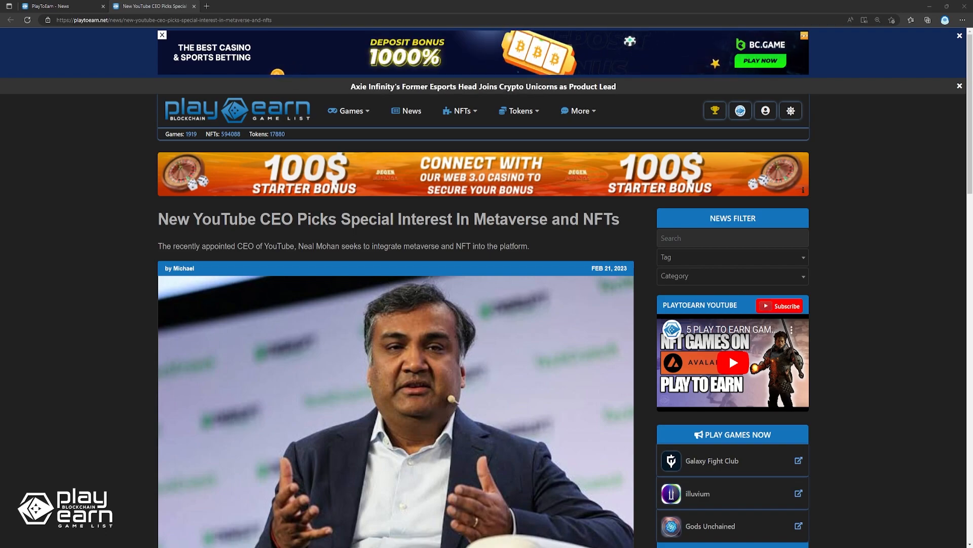
pyautogui.scroll(-3)
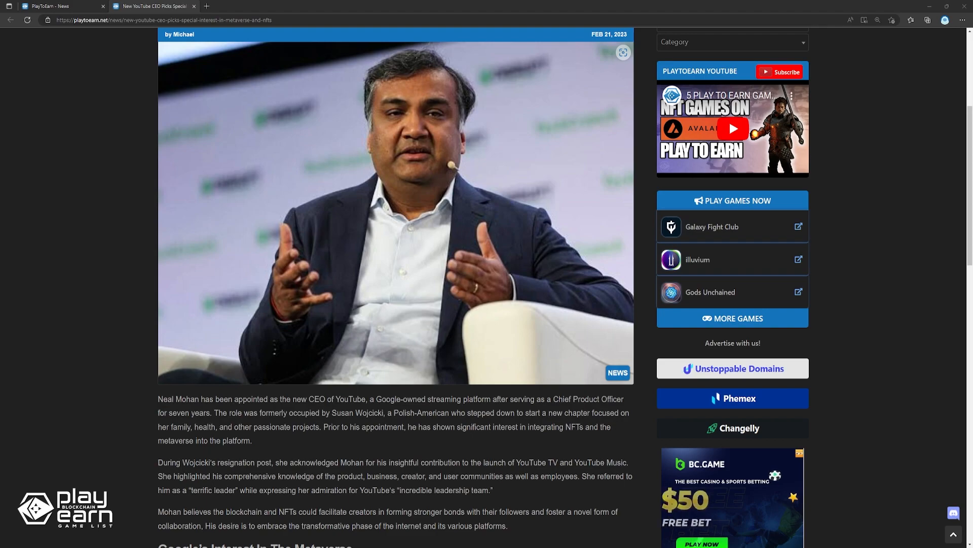
pyautogui.scroll(-3)
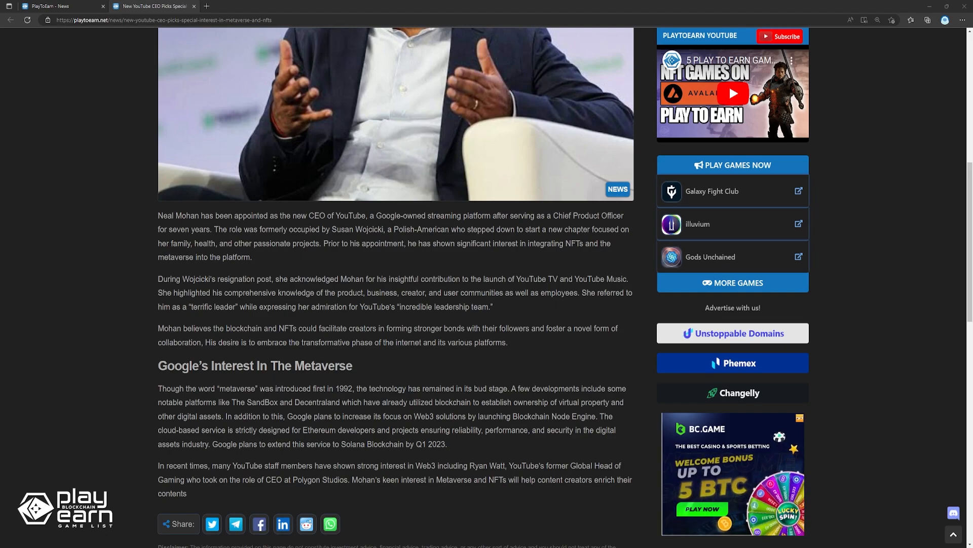
pyautogui.scroll(-3)
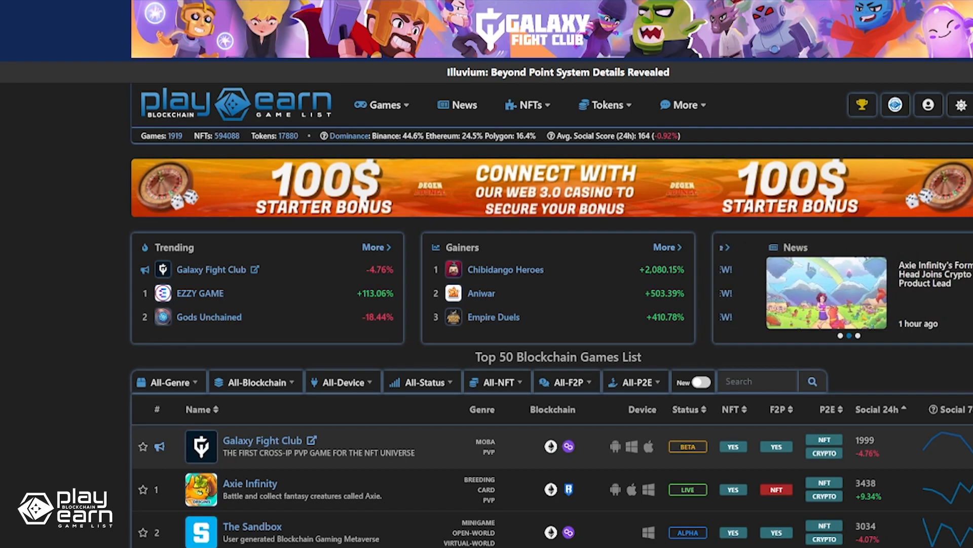
# Return to the News listing page via the top navigation bar.
pyautogui.click(458, 104)
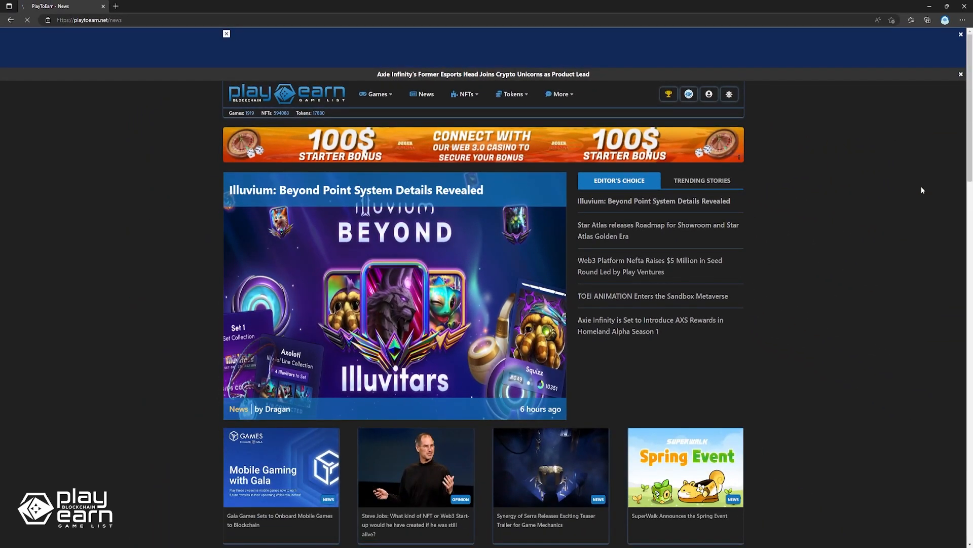
# Read through the TOEI ANIMATION and Sandbox Metaverse partnership article.
pyautogui.click(652, 295)
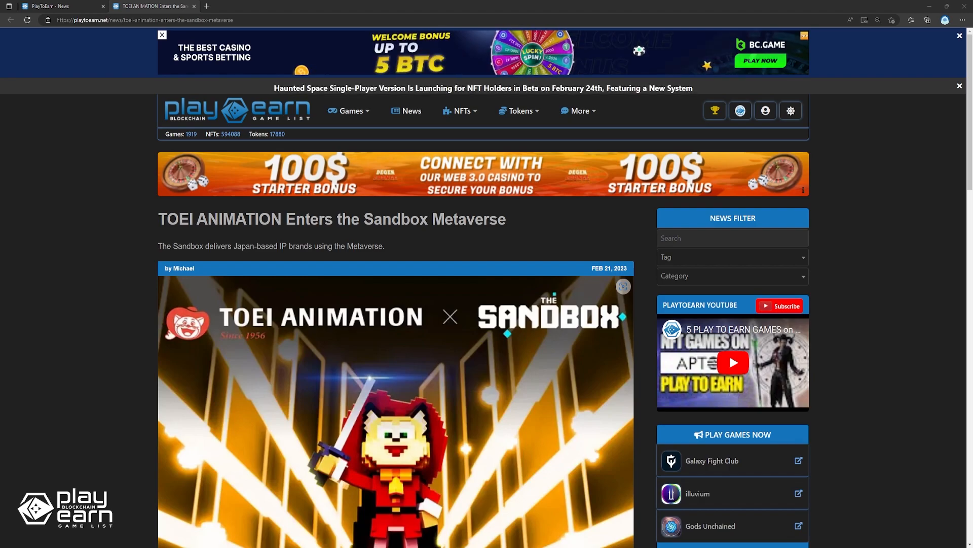
pyautogui.scroll(-3)
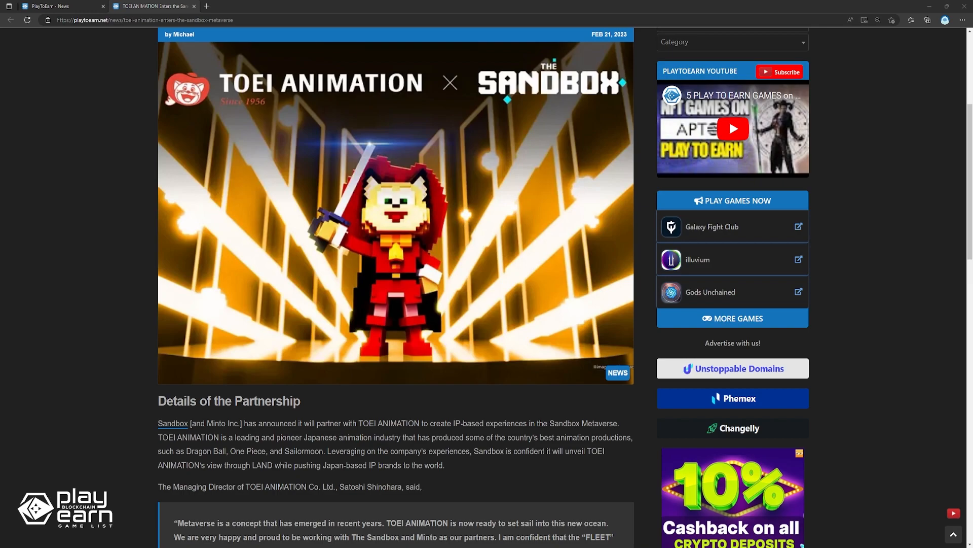
pyautogui.scroll(-3)
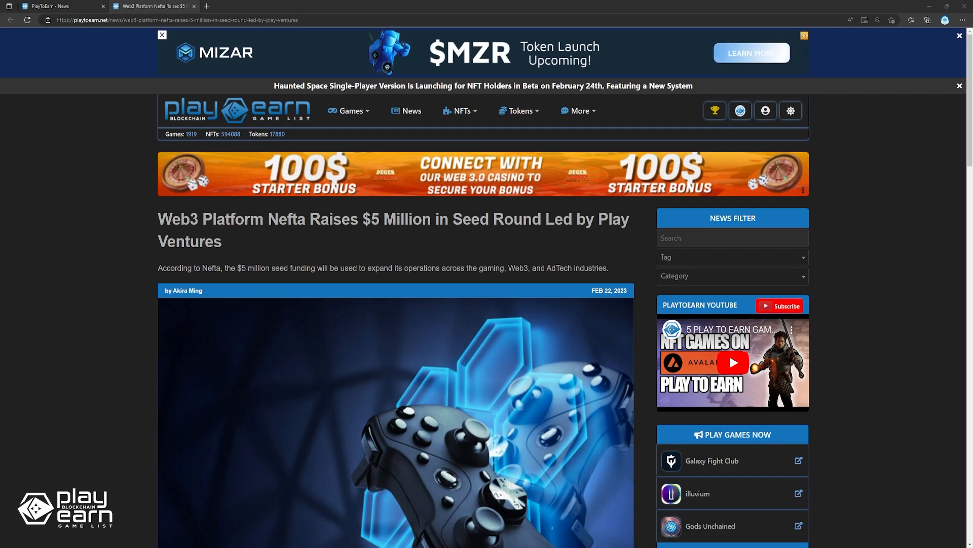
# Scroll through the Nefta $5 million seed round article and into the Crypto Unicorns article.
pyautogui.scroll(-3)
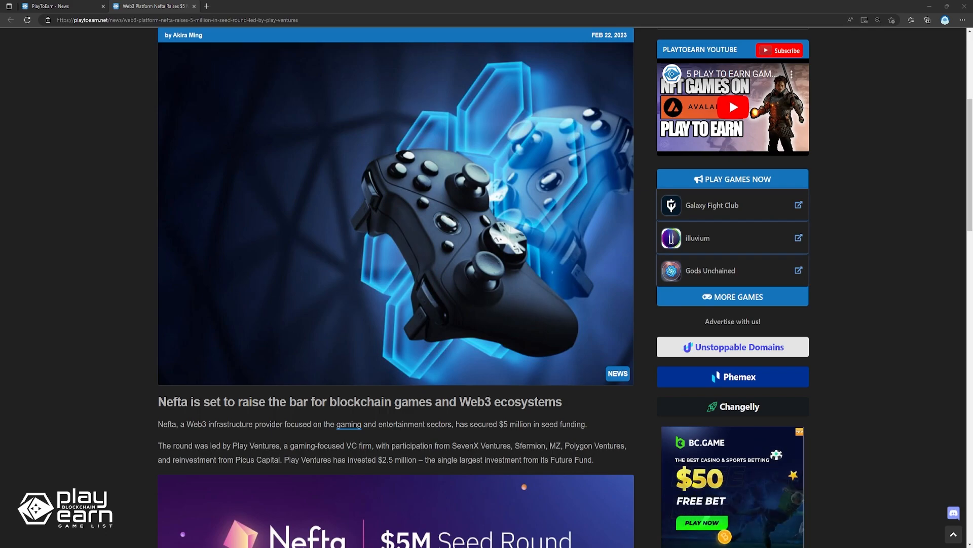
pyautogui.scroll(-3)
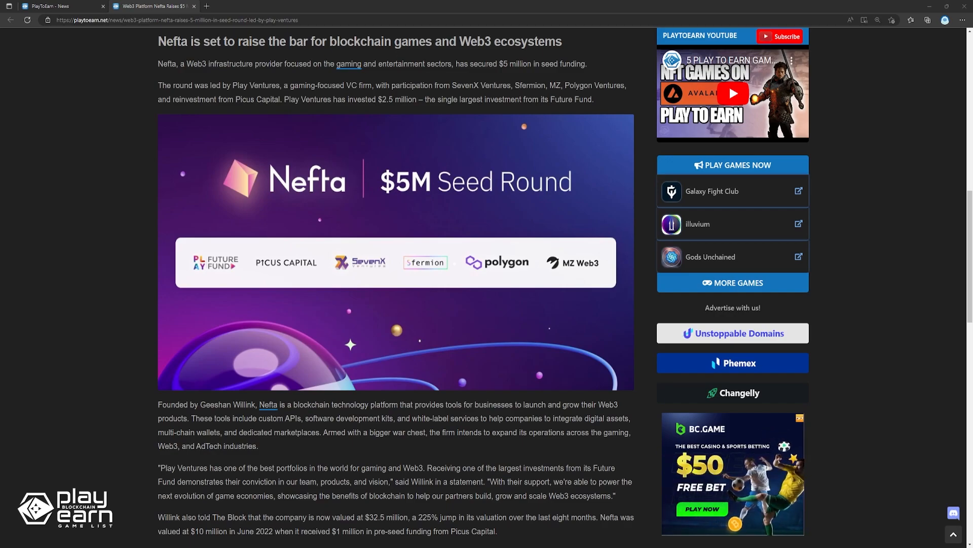
pyautogui.scroll(-3)
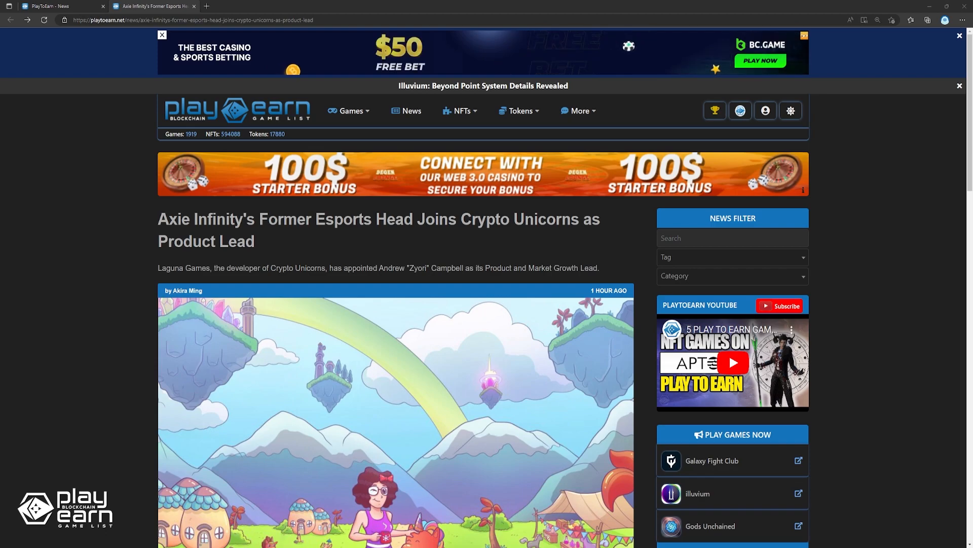
pyautogui.scroll(-3)
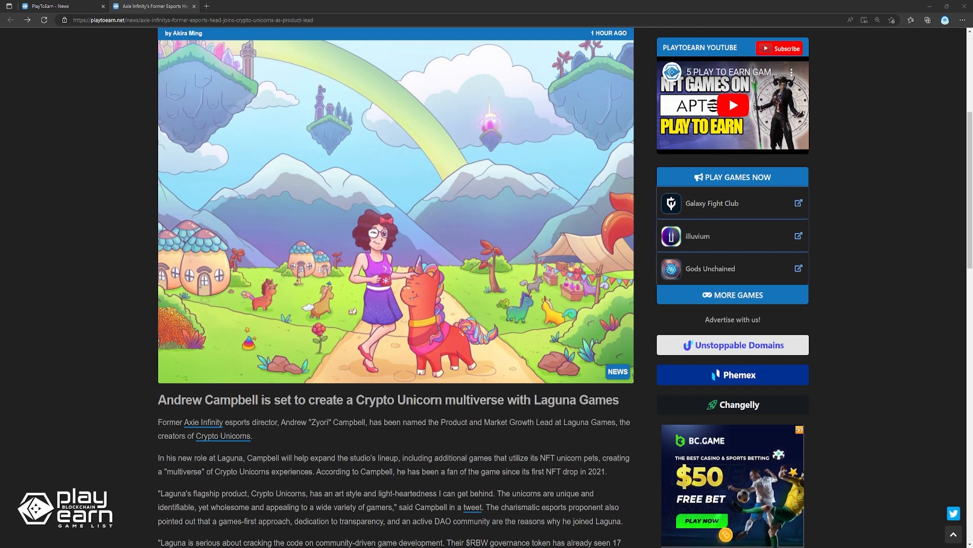
# Finish the Crypto Unicorns Product Lead article and go back to the News page.
pyautogui.scroll(-3)
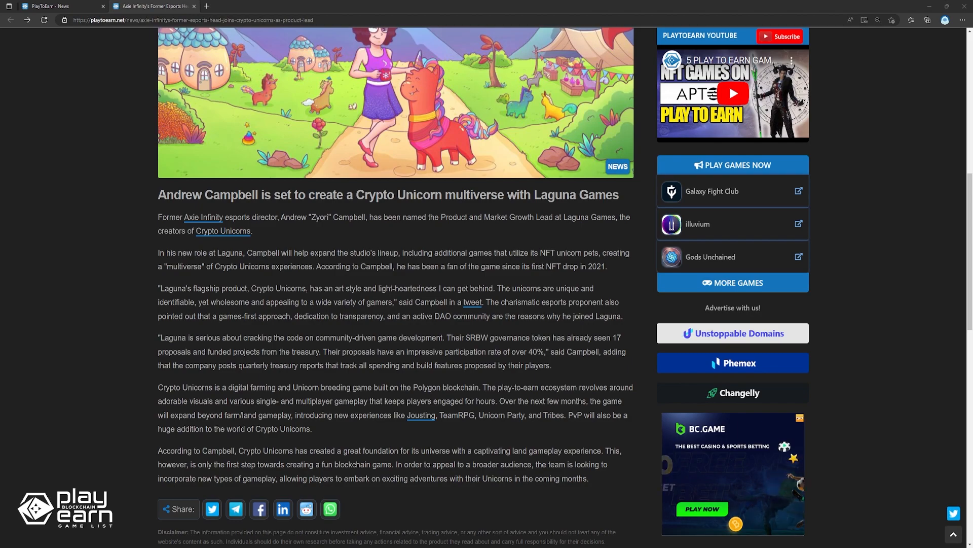
pyautogui.scroll(-3)
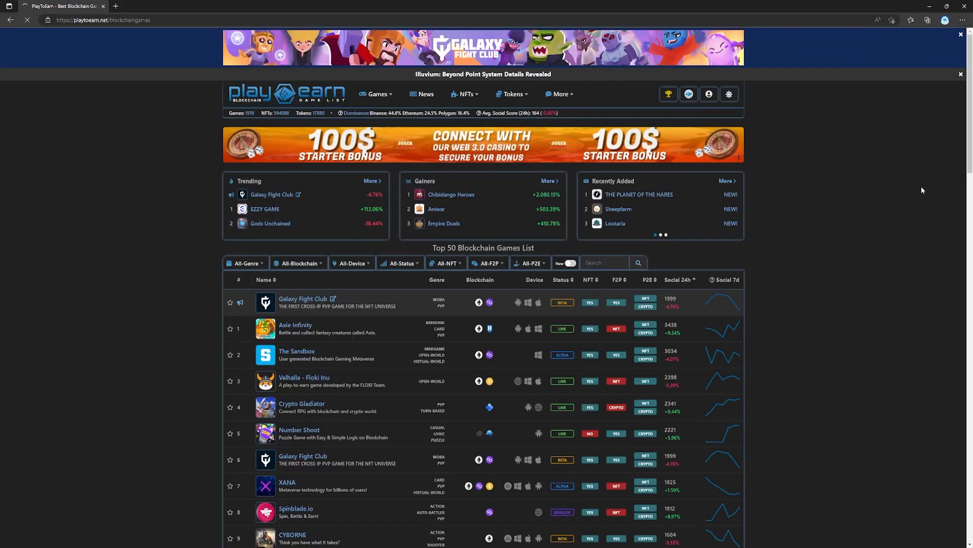
pyautogui.click(426, 93)
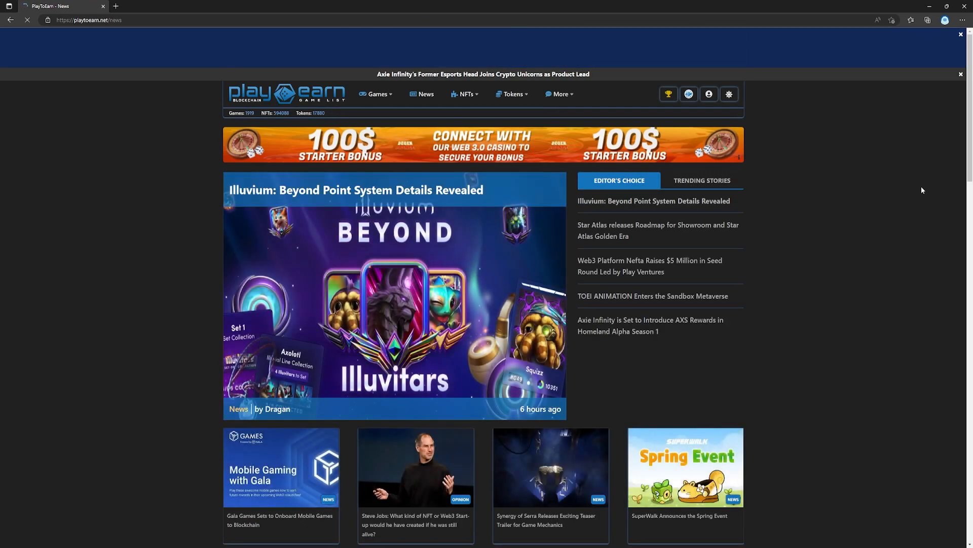